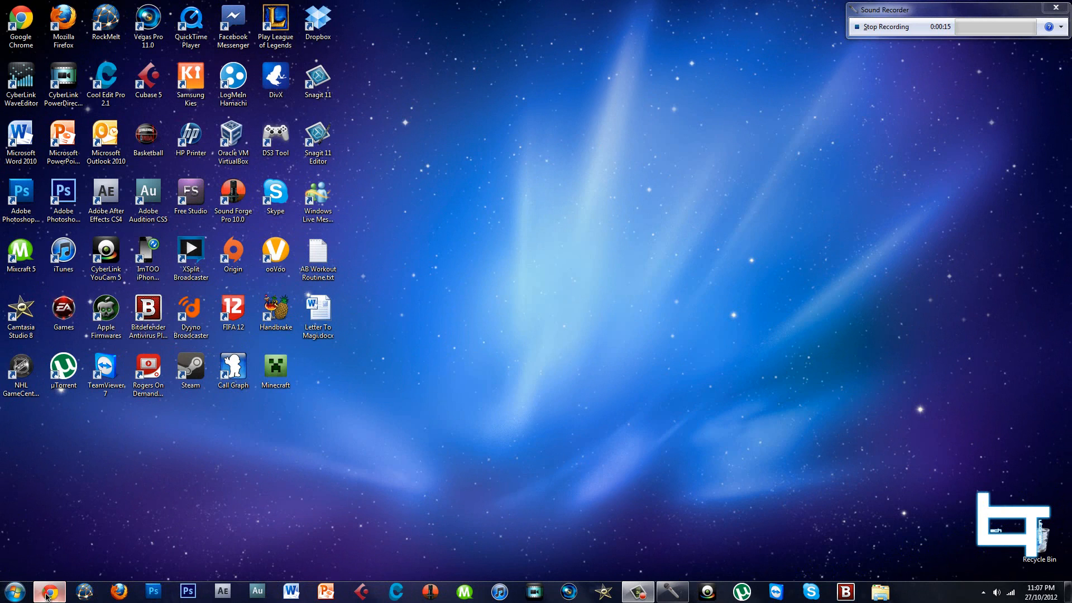
Switch over to Photoshop CS6 from the other open window
left_click(49, 591)
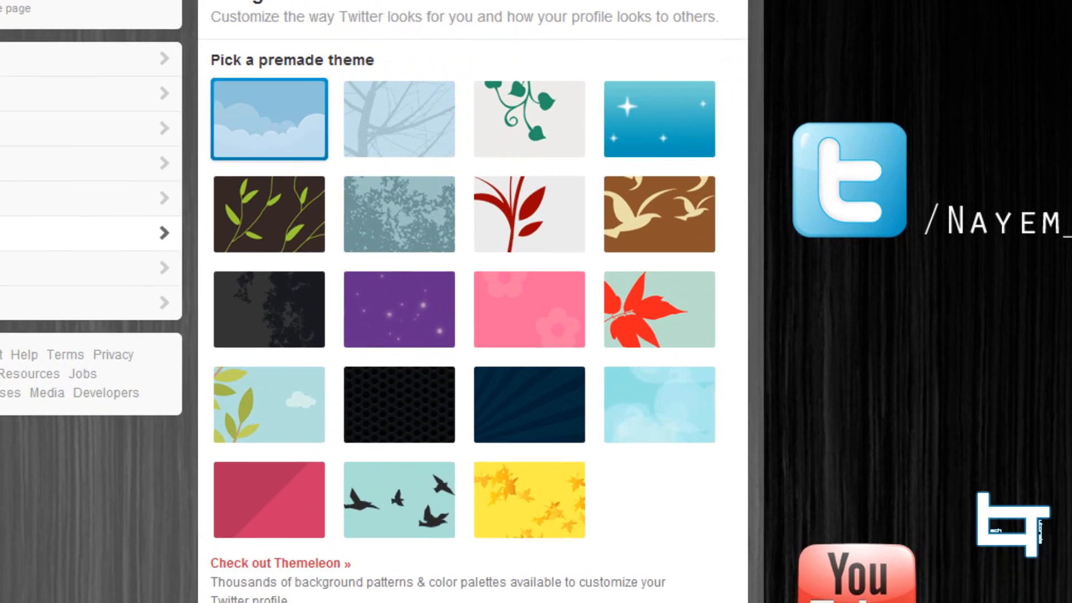
scroll("down", 3)
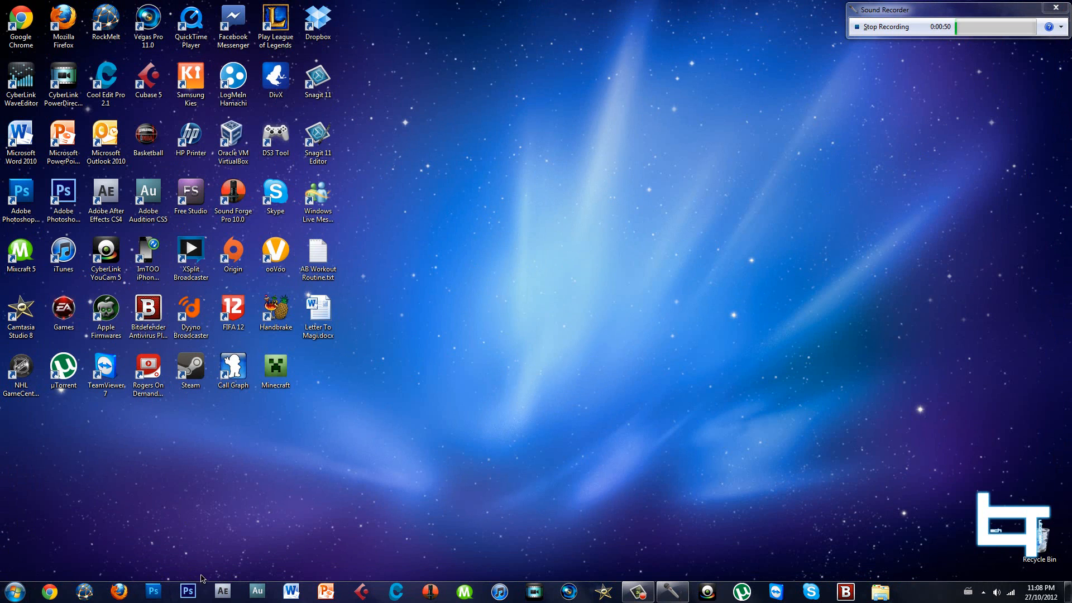
left_click(187, 591)
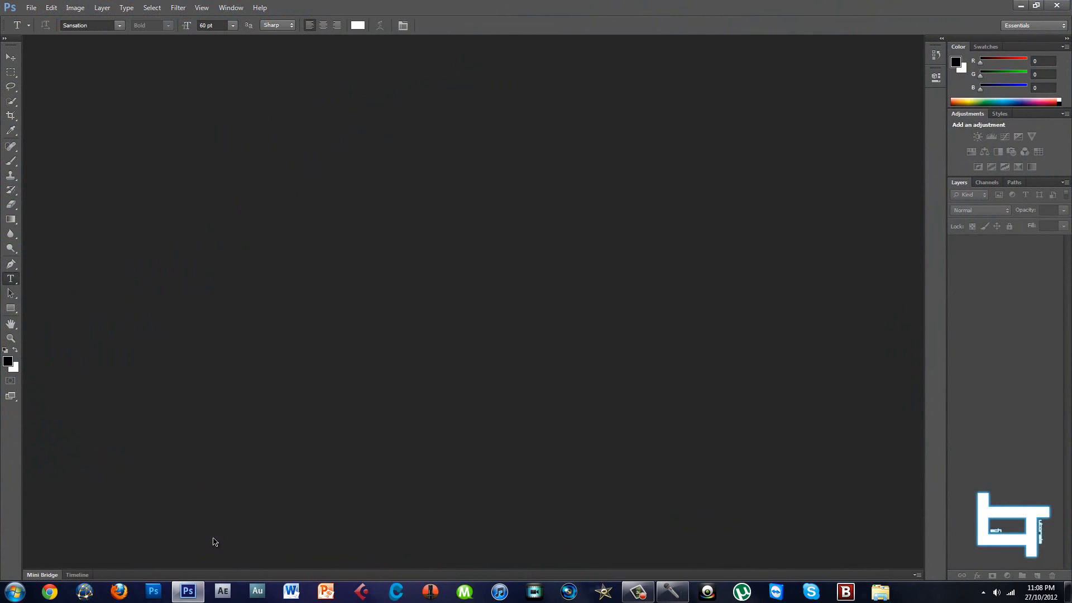
Load Twitter Background Template.psd with its grey gradient and profile mock-up layers
left_click(31, 7)
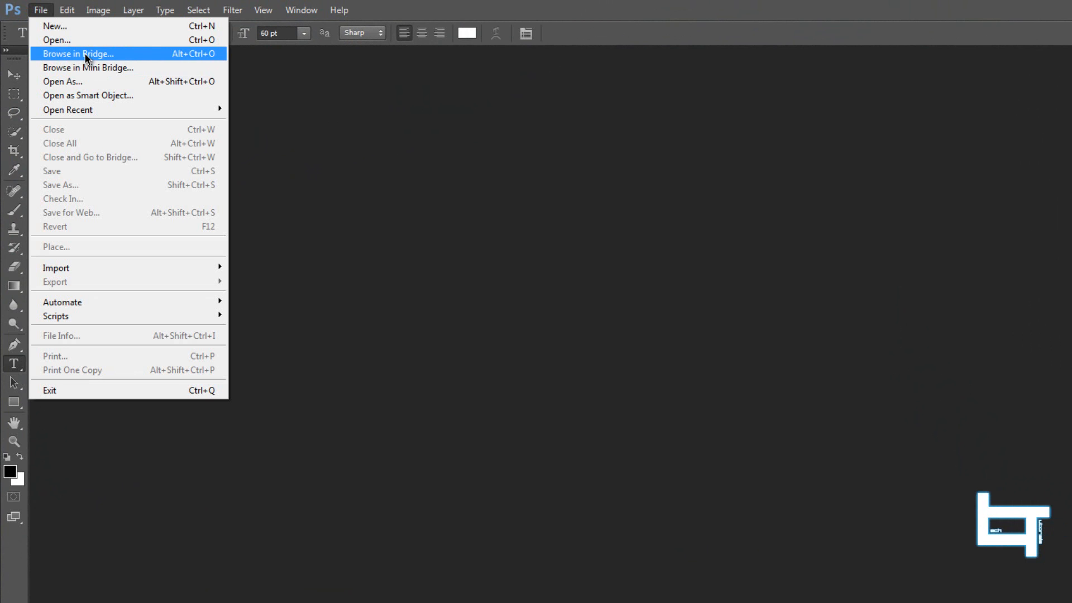
left_click(56, 40)
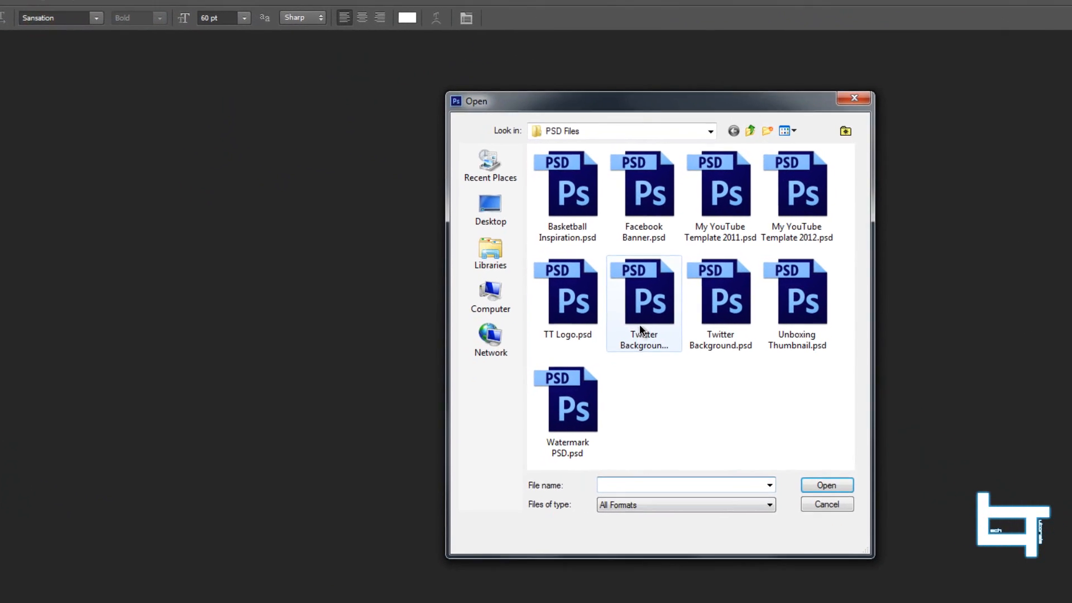
double_click(644, 300)
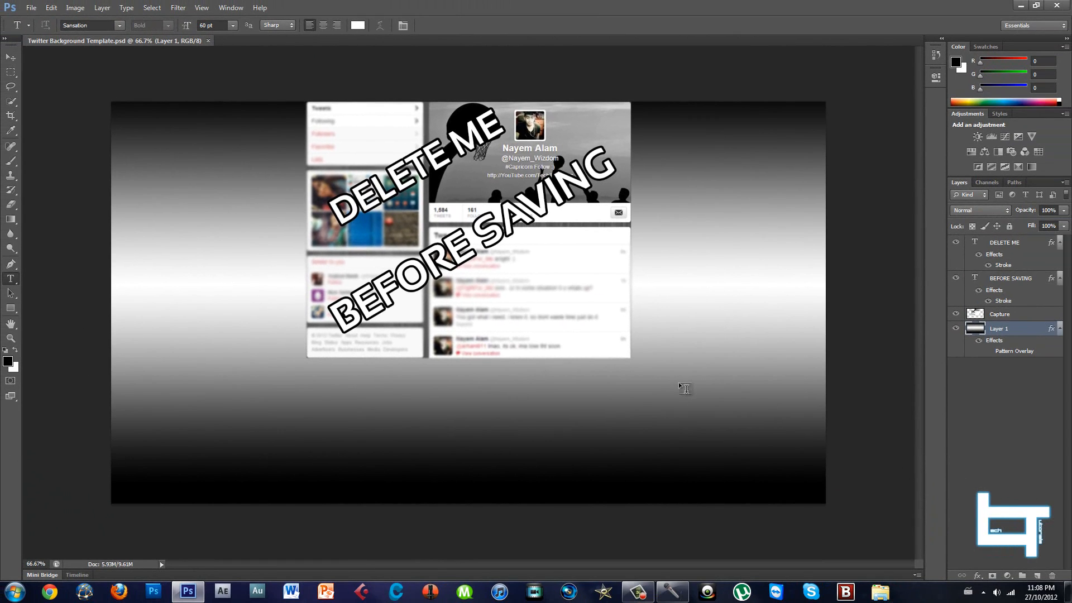
mouse_move(396, 157)
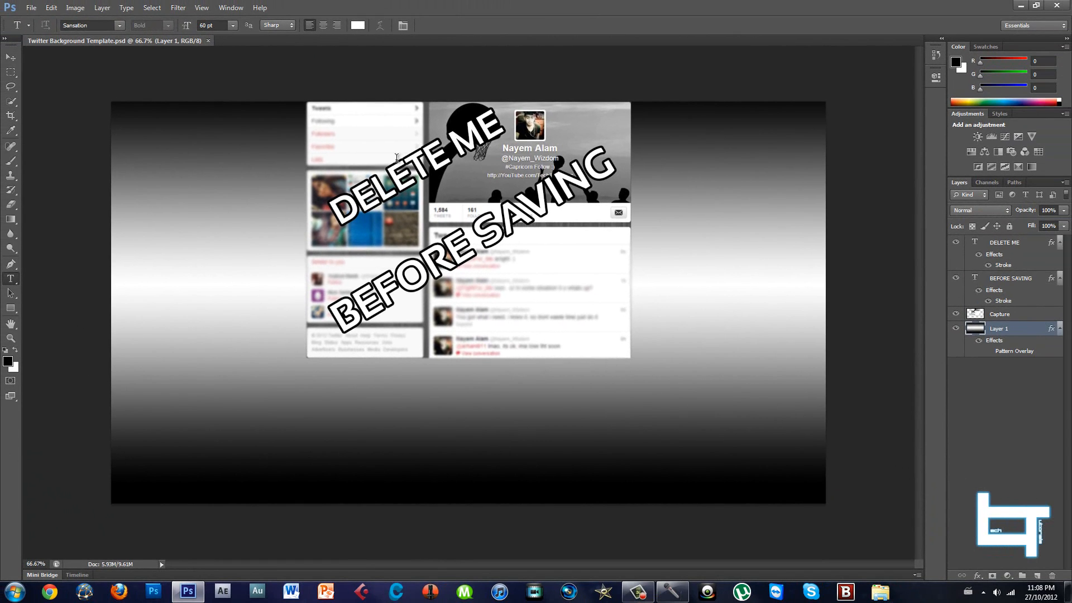
mouse_move(576, 499)
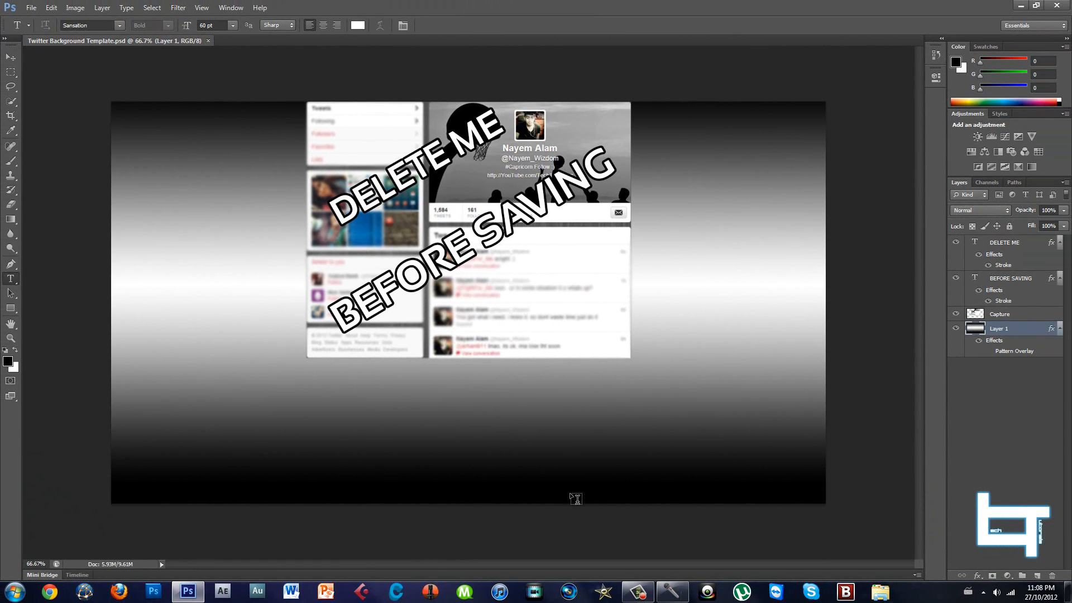
left_click(999, 314)
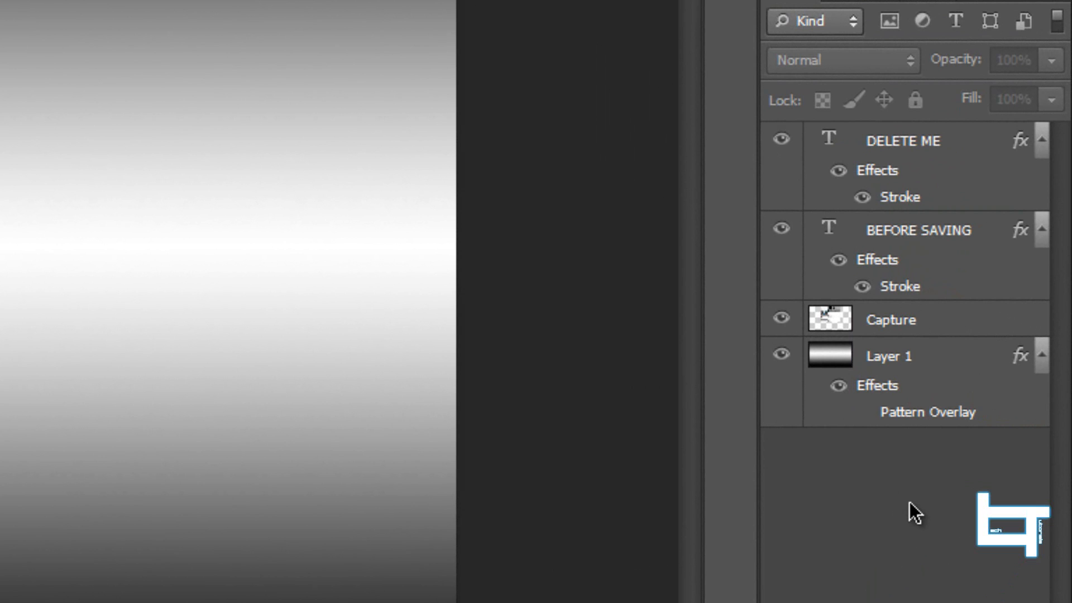
mouse_move(919, 452)
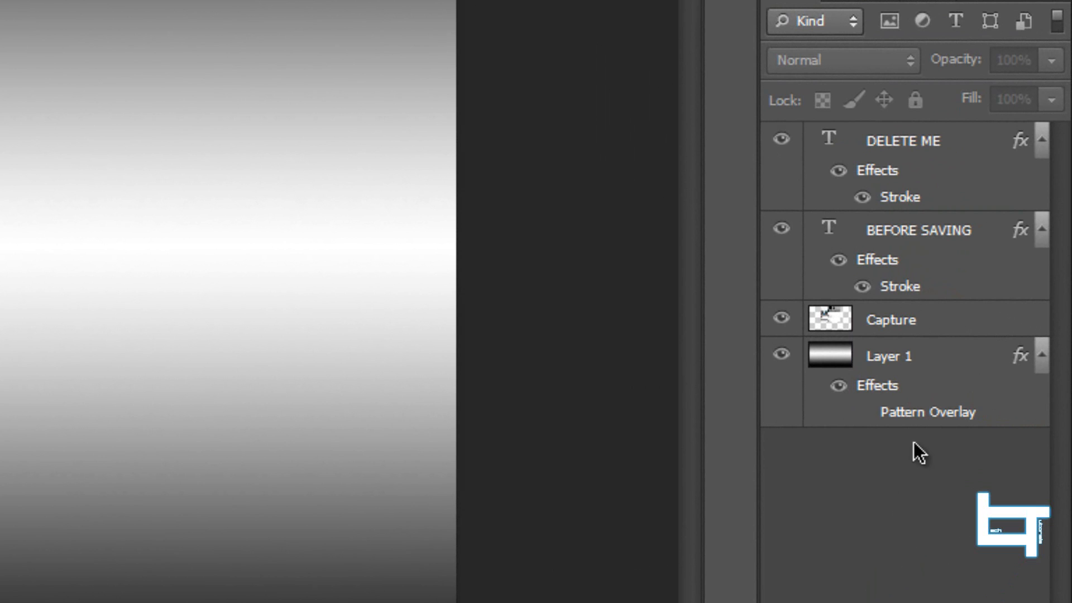
Fill Layer 1 with a vertical black-white-black gradient behind the profile mock-up
left_click(889, 356)
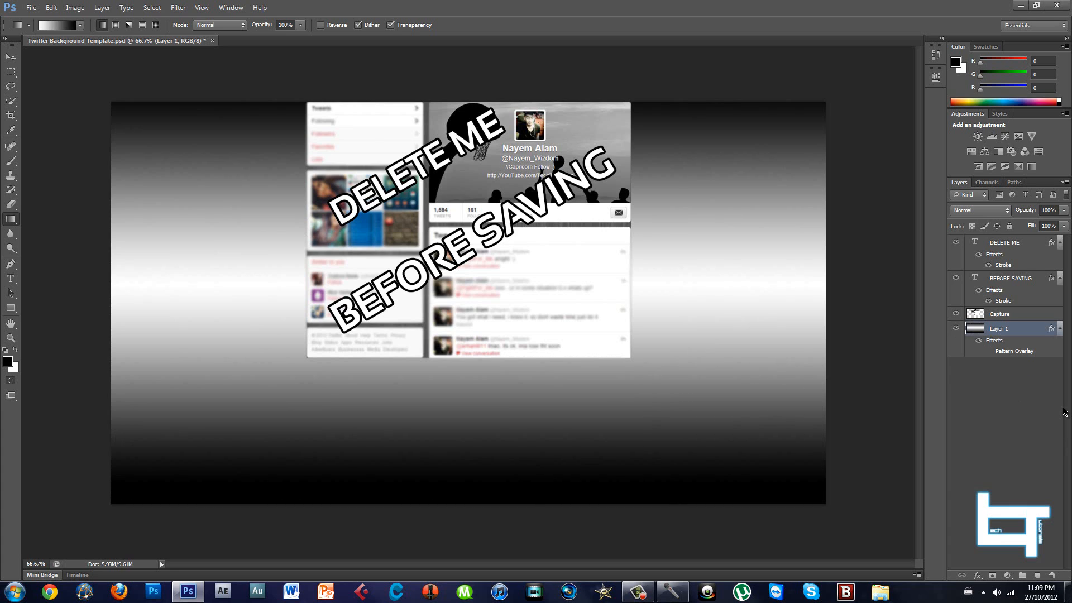
mouse_move(395, 148)
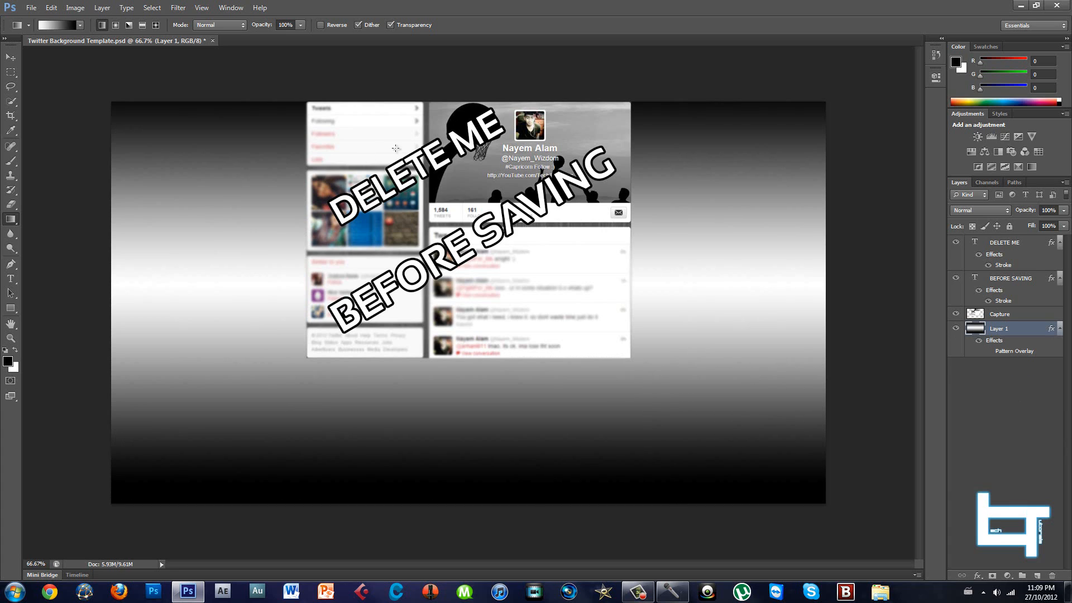
Add a black 'Follow Me' text line to the left of the mock-up
left_click(10, 279)
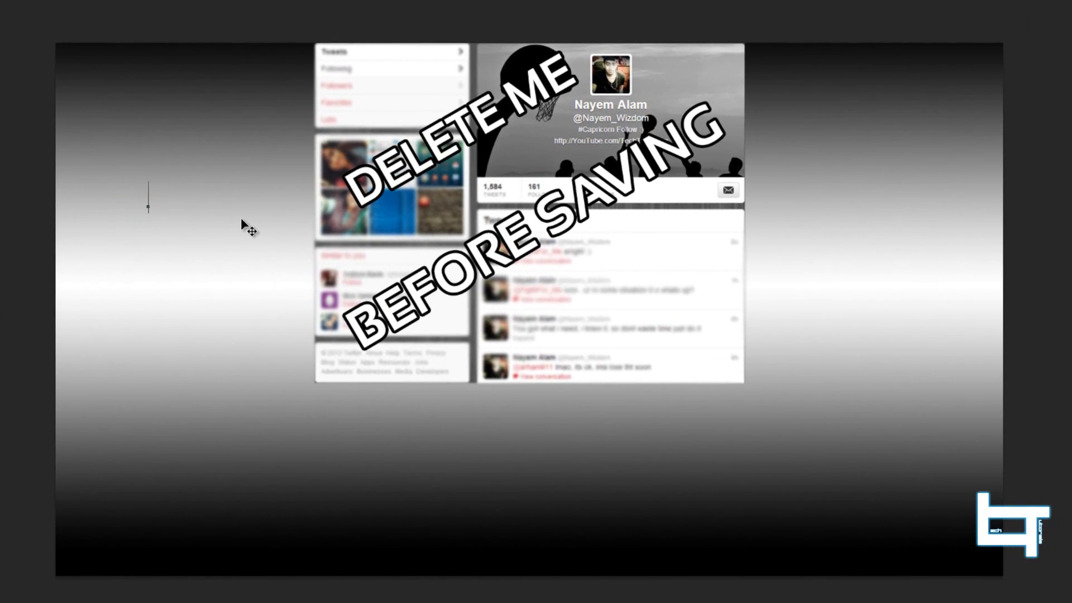
type("Follow Me")
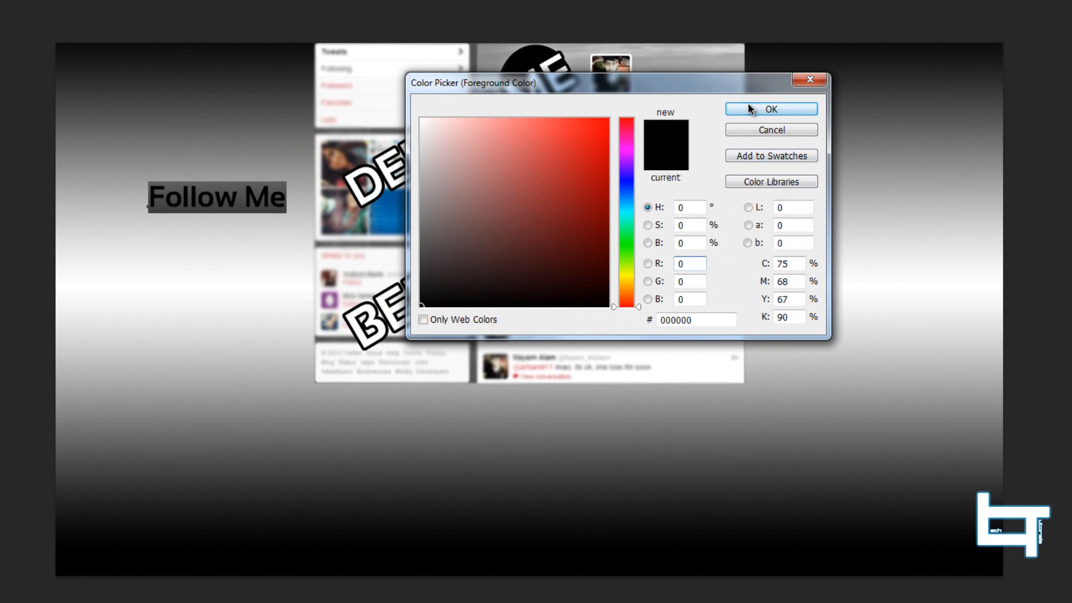
left_click(770, 109)
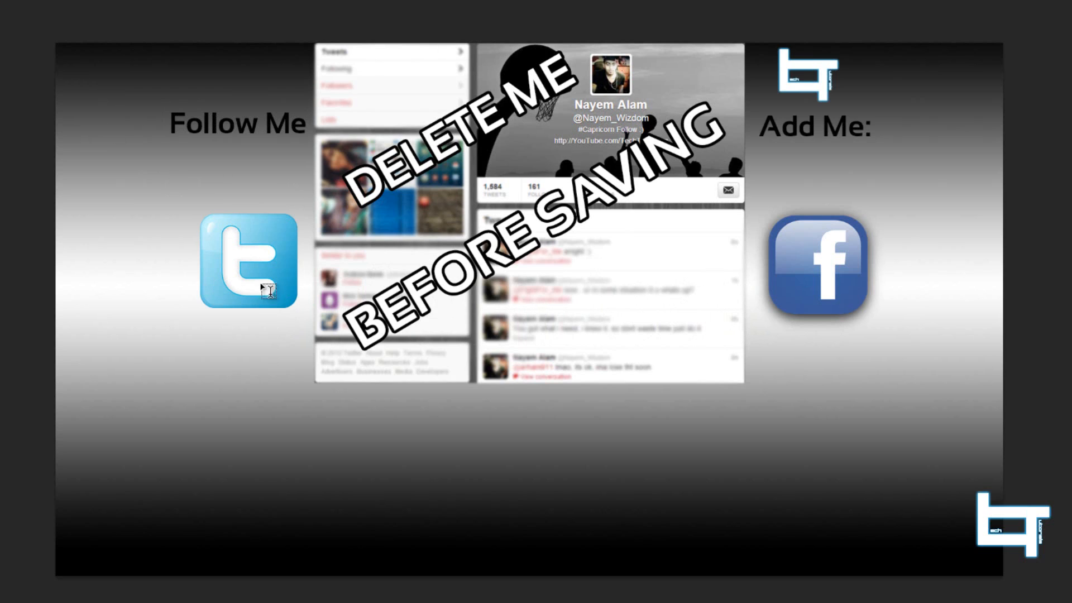
mouse_move(1026, 420)
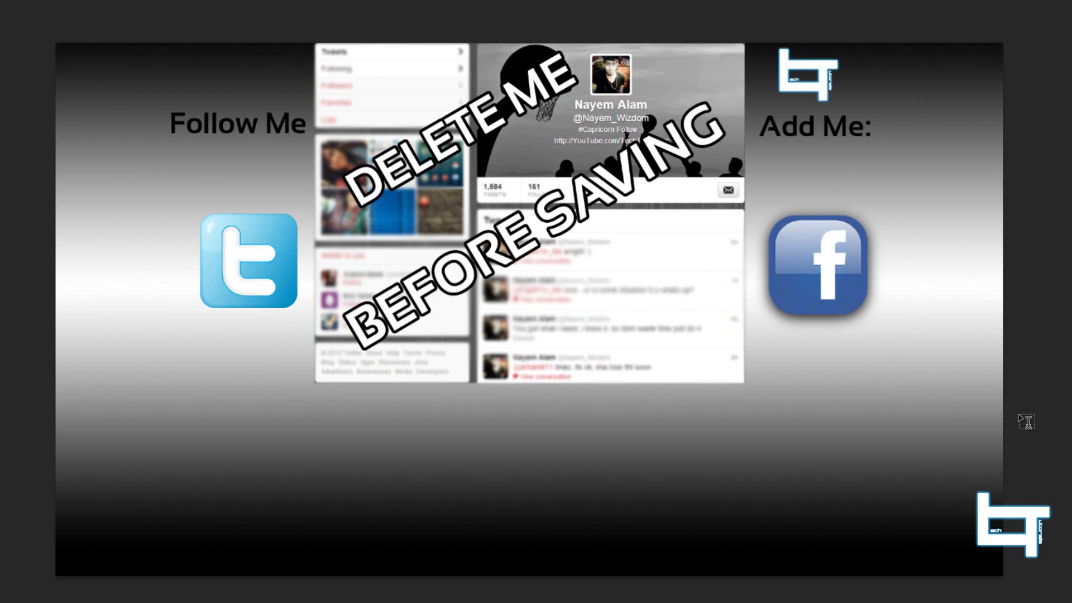
mouse_move(805, 285)
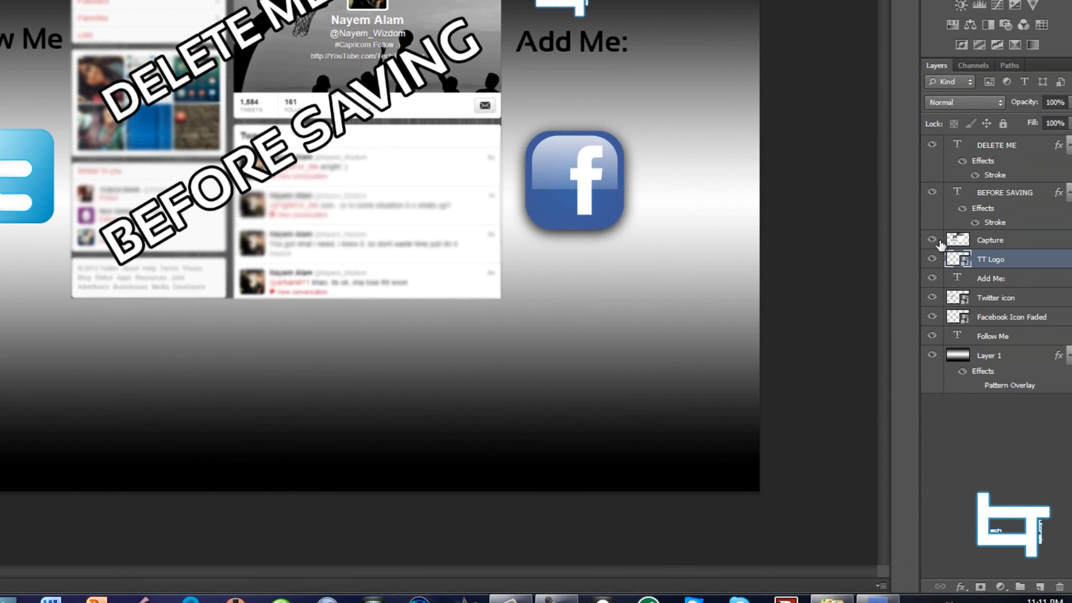
Hide the Capture layer holding the Twitter profile screenshot mock-up
left_click(990, 240)
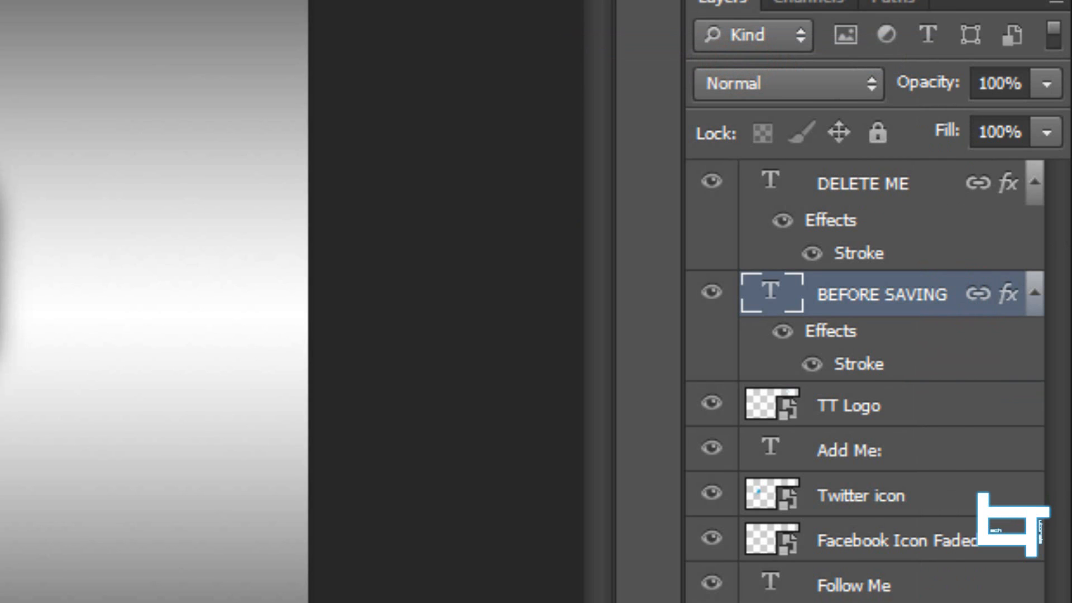
Bring up the layer options for the temporary text layer before saving
right_click(881, 294)
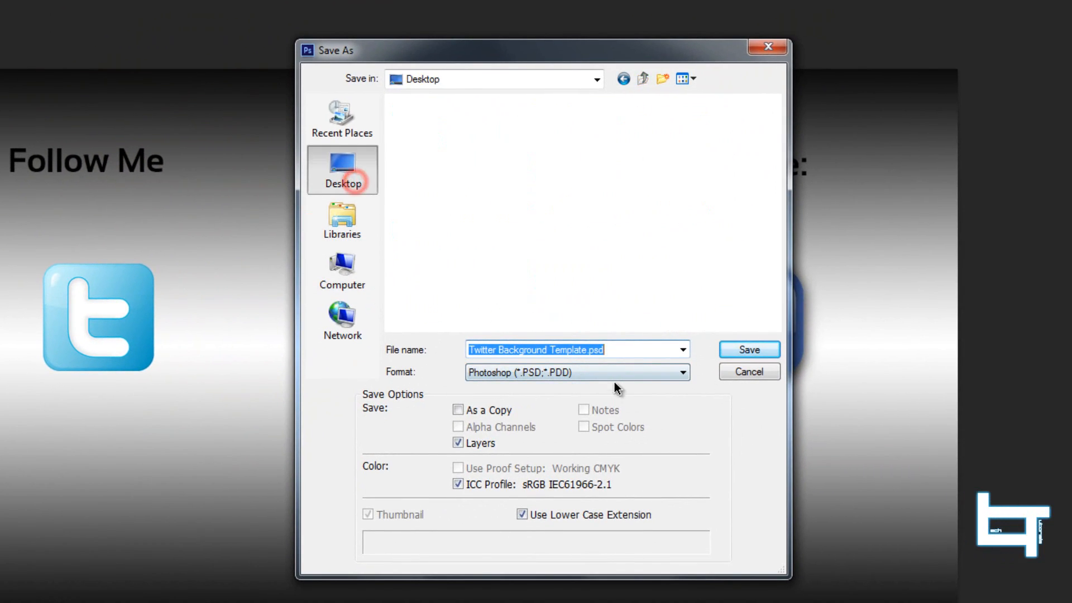
Save a JPEG copy named Twitter Background Template.jpg at quality 12 (Maximum)
left_click(577, 372)
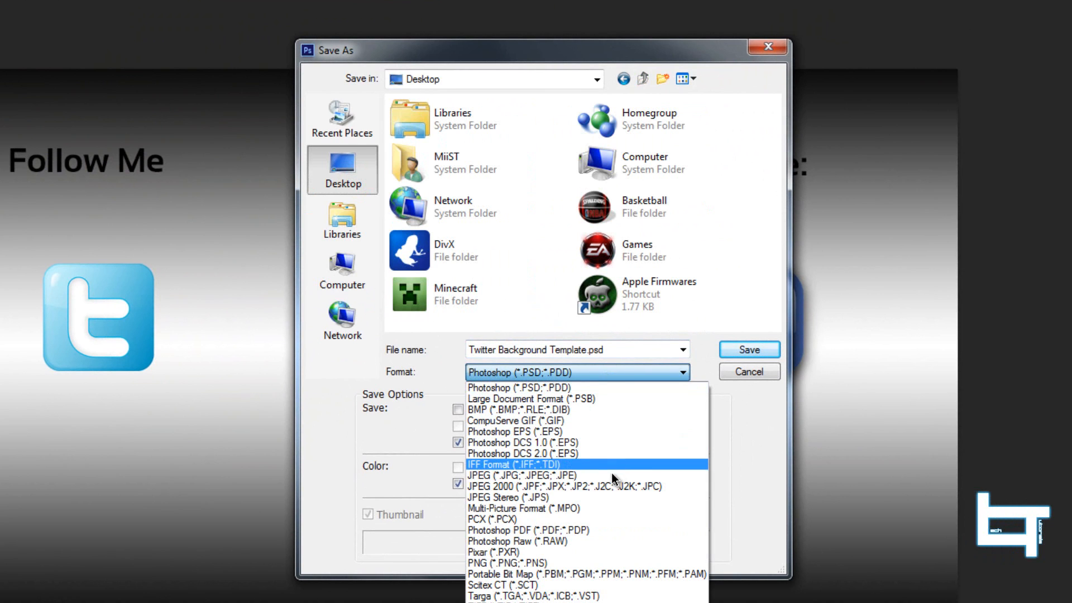
left_click(503, 475)
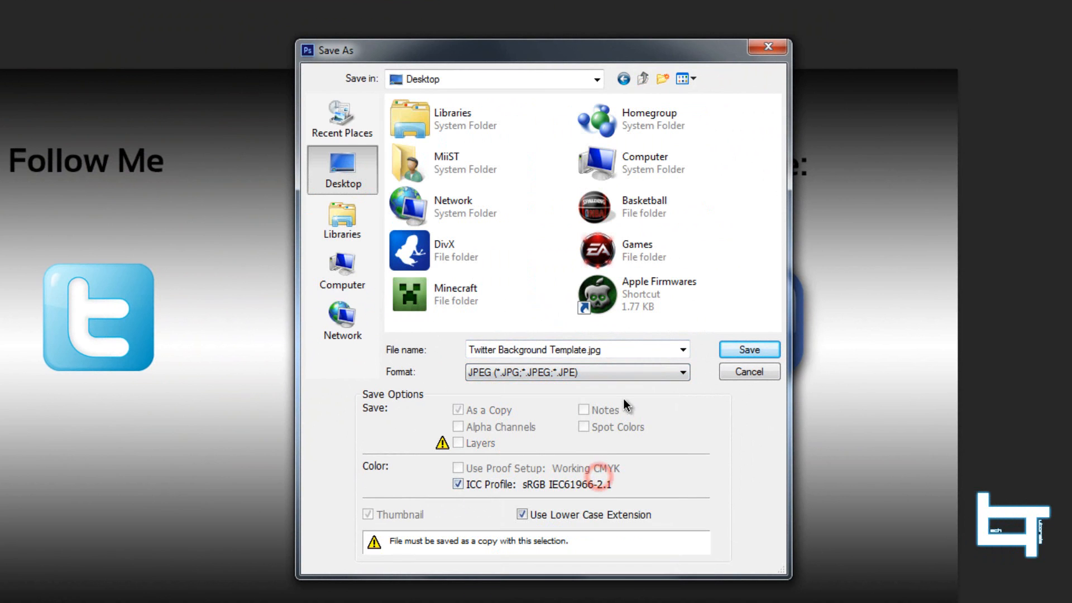
left_click(748, 350)
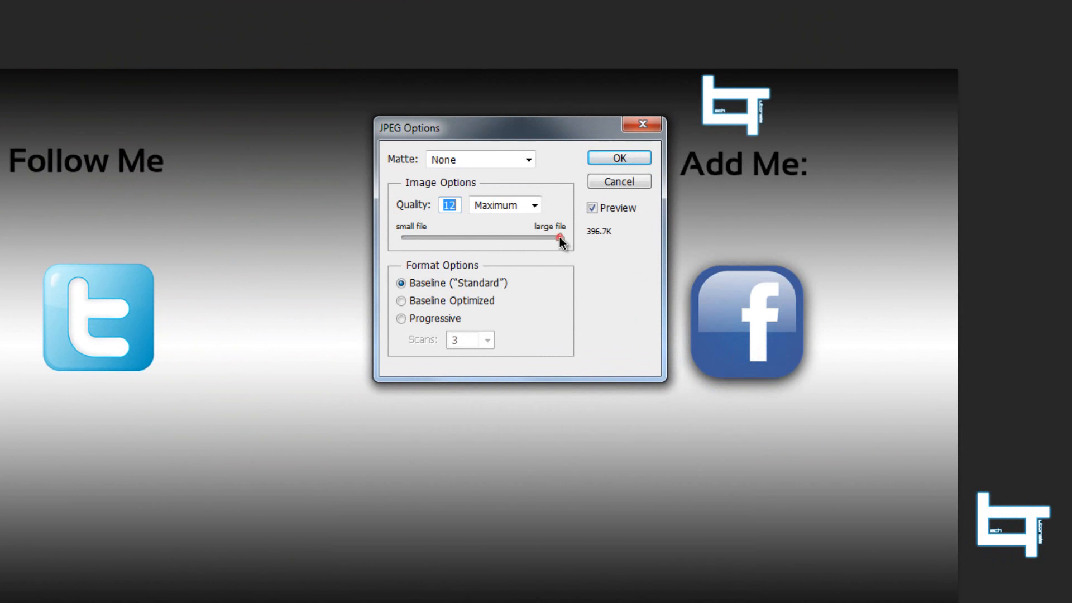
left_click(617, 158)
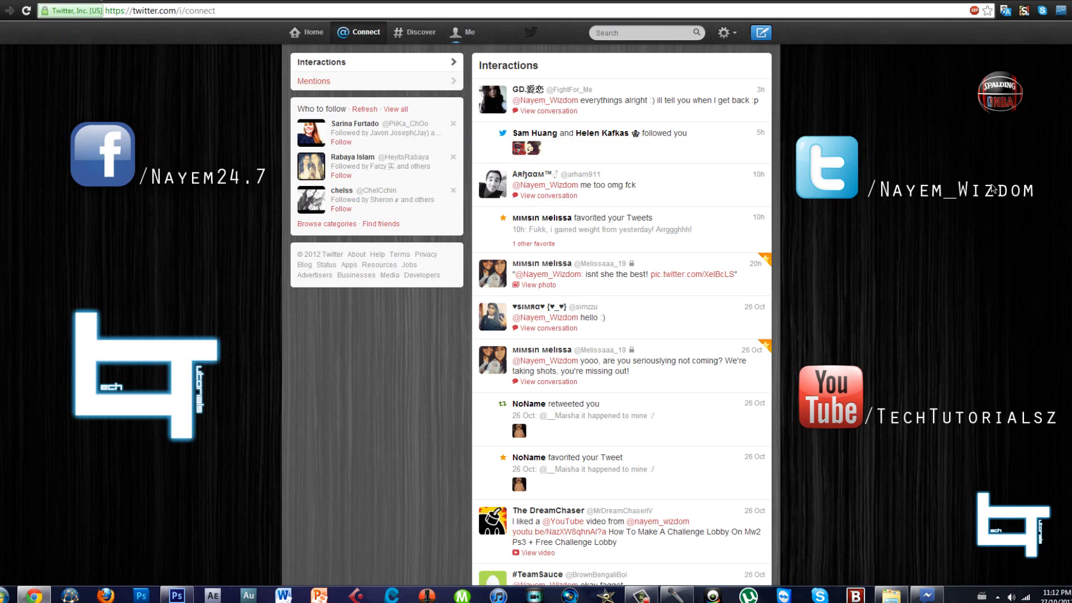
Go to the Design section of the Twitter account settings
left_click(725, 32)
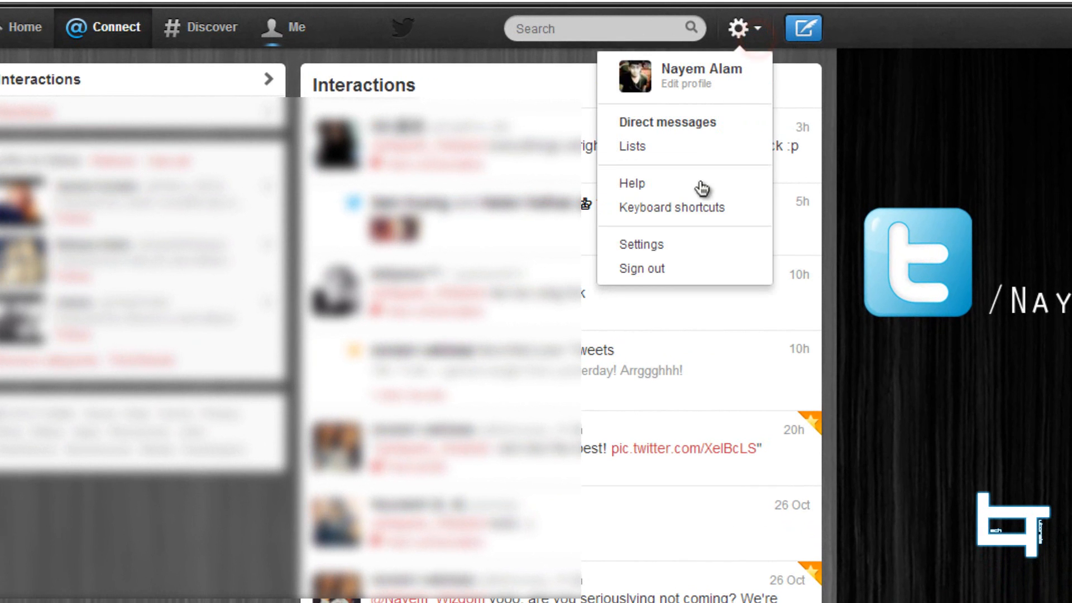
mouse_move(771, 43)
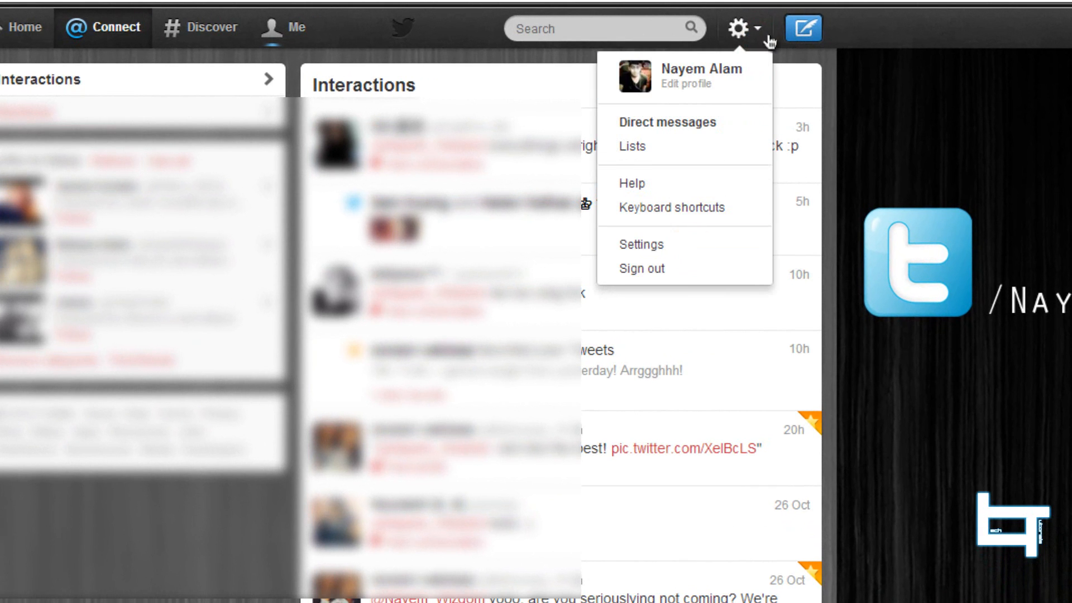
left_click(640, 245)
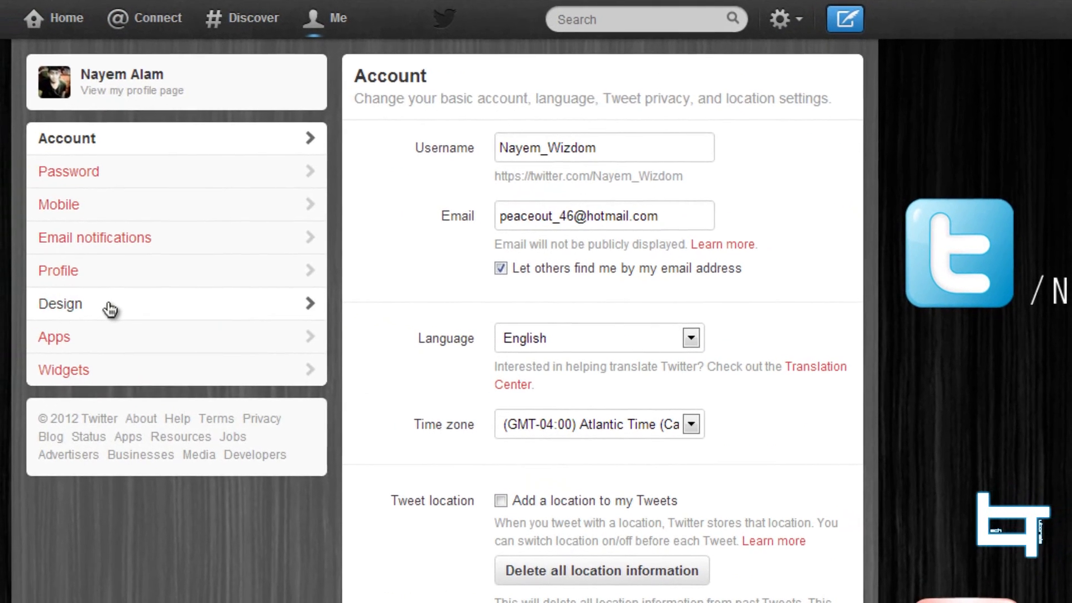
left_click(60, 303)
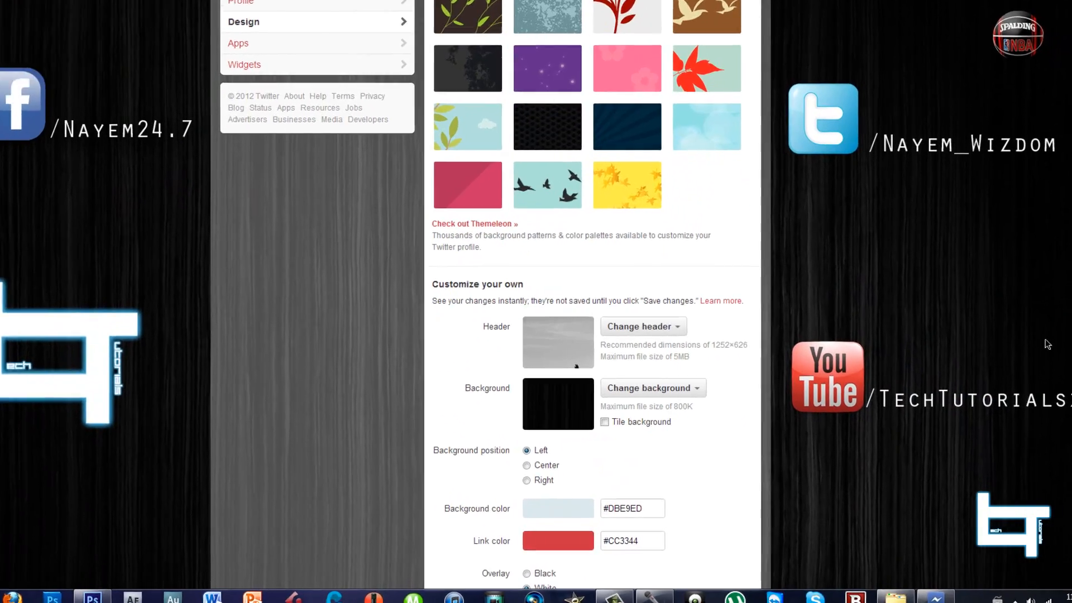
scroll("down", 3)
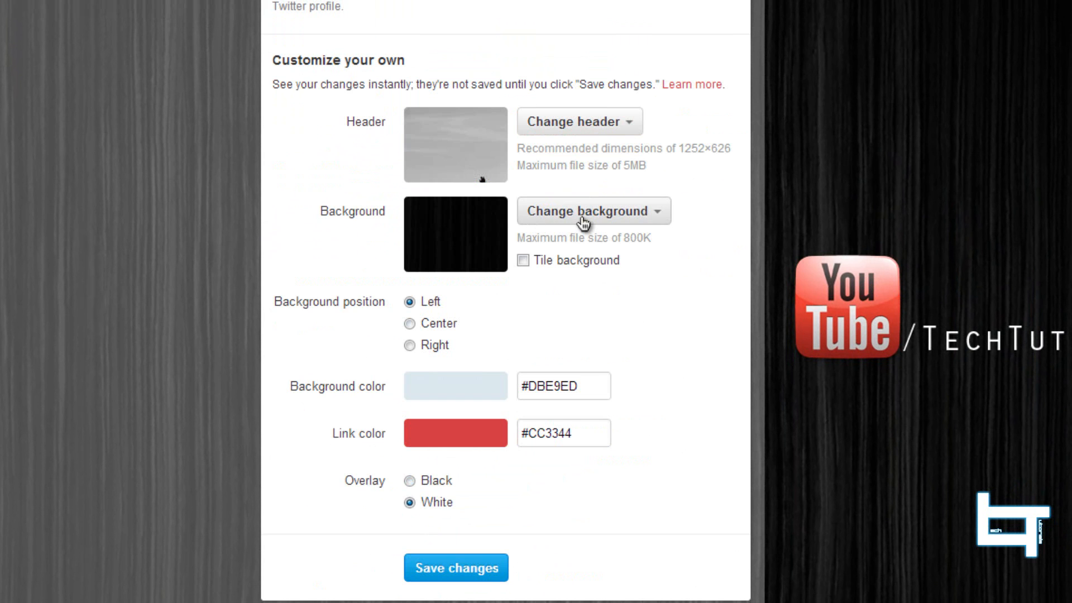
Choose the saved Twitter Background Template image as the new profile background
left_click(588, 210)
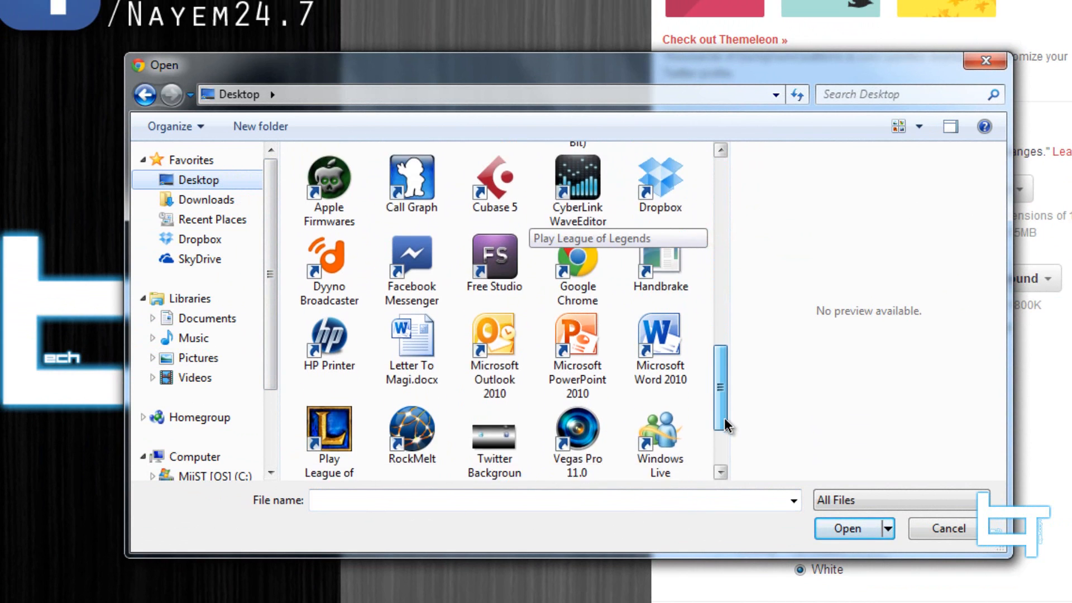
scroll("down", 3)
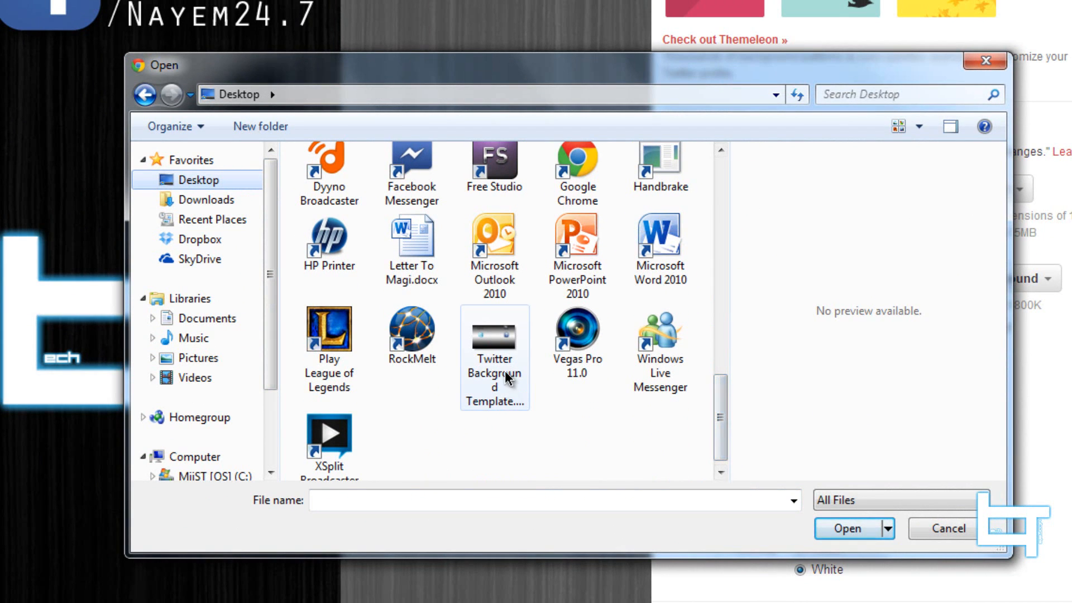
left_click(945, 529)
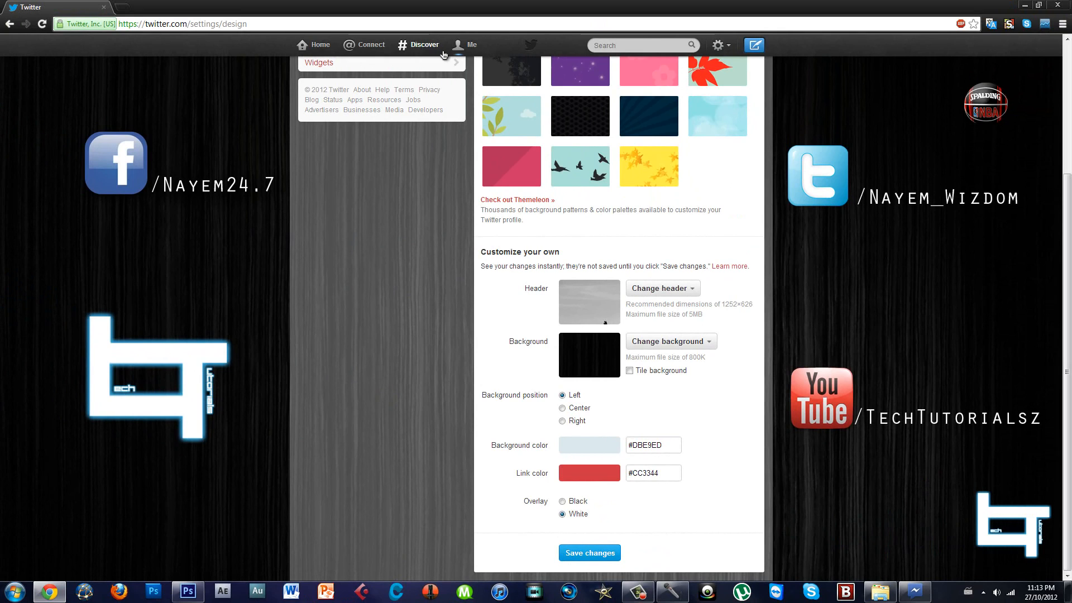
View own profile page showing the new Follow Me / Add Me: background with icons
left_click(471, 44)
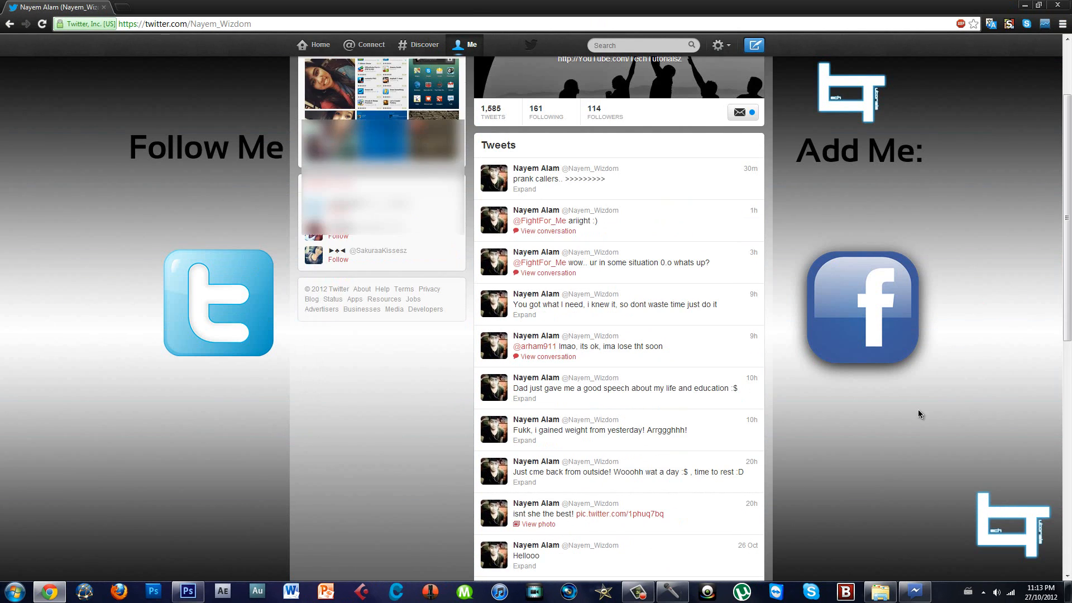
scroll("down", 3)
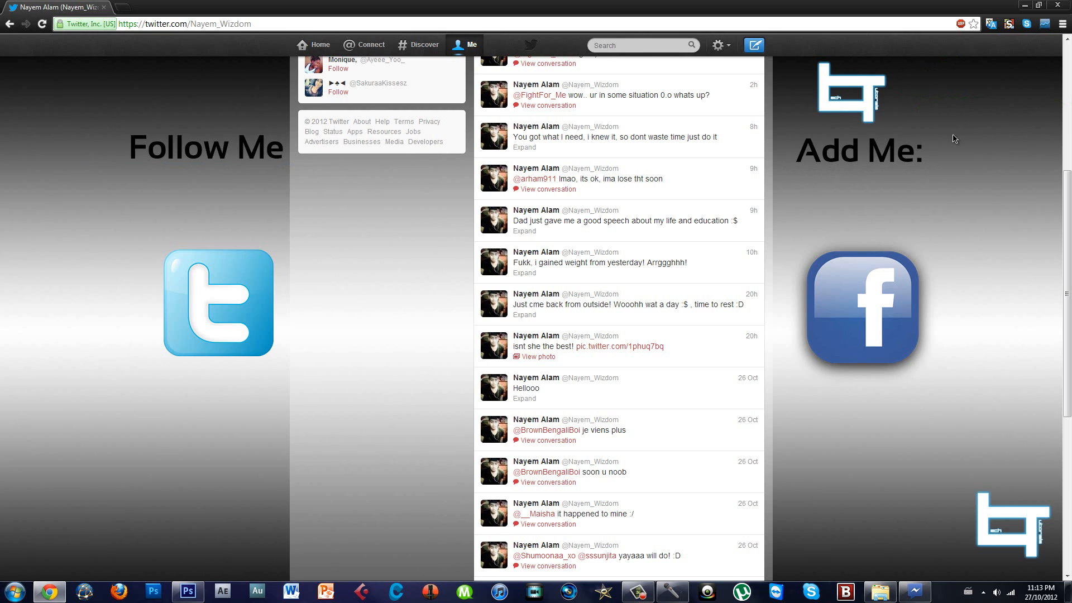
scroll("down", 3)
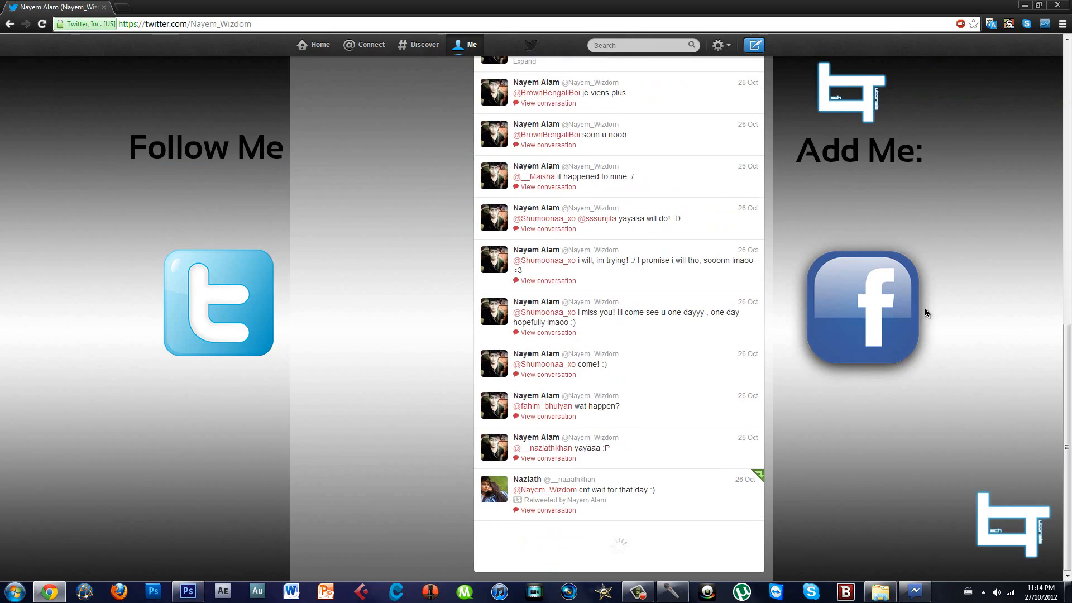